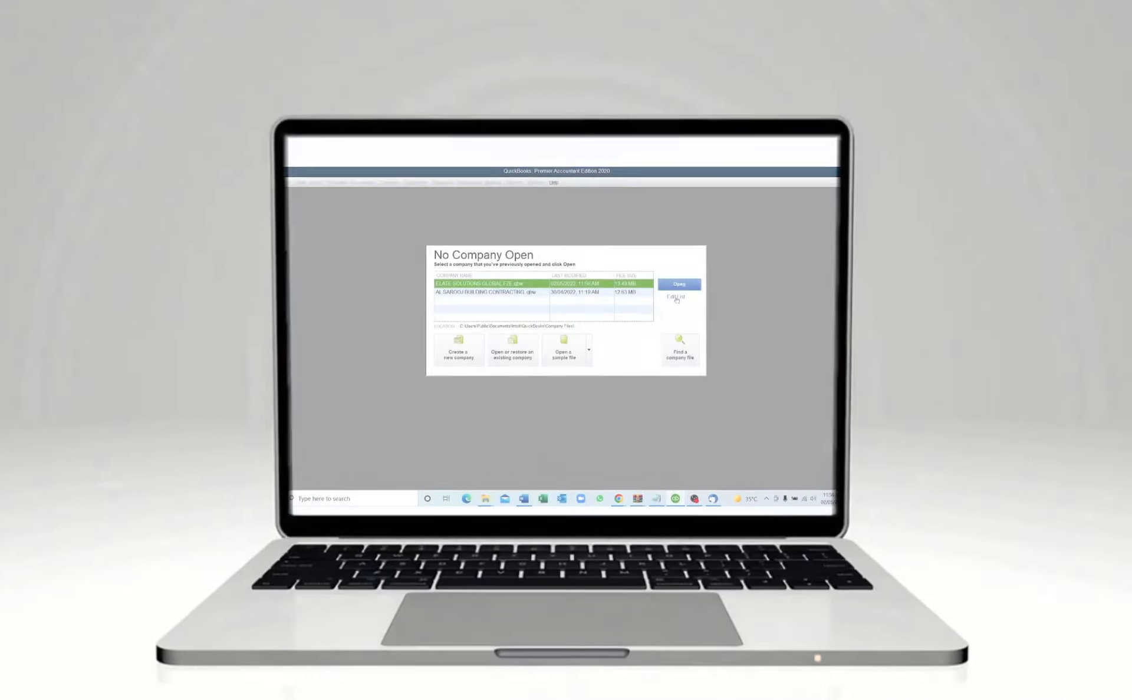
Step: Open the ELATE SOLUTIONS GLOBAL FZE company file and log in with its password to reach the Home page
click(679, 284)
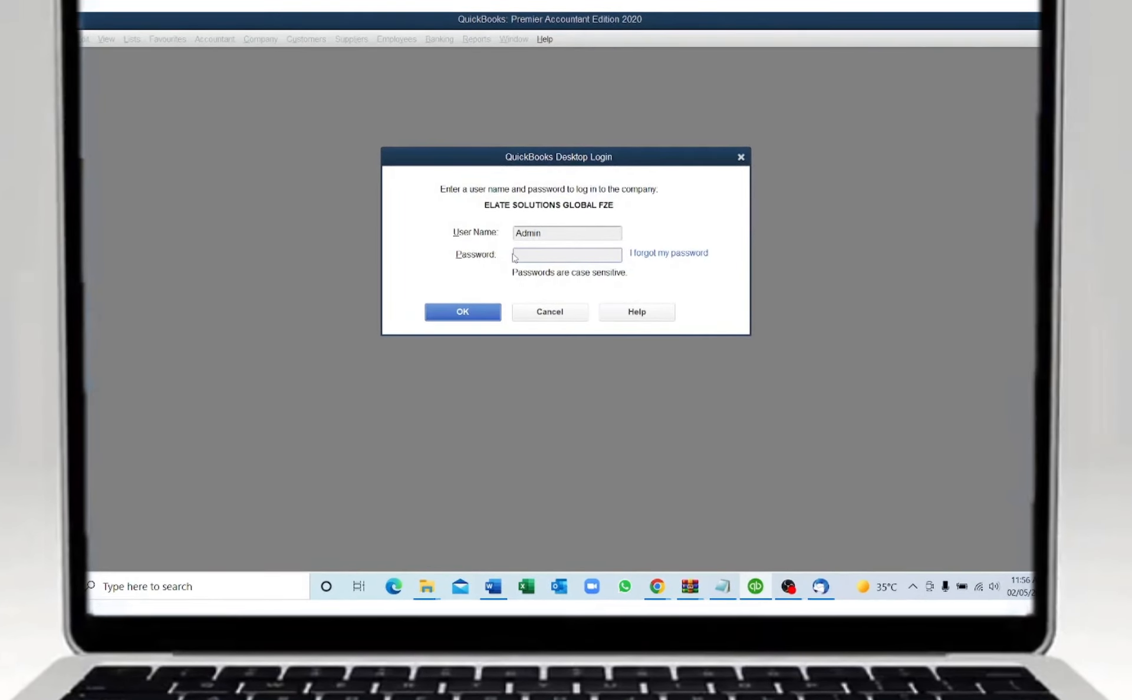
text(••••)
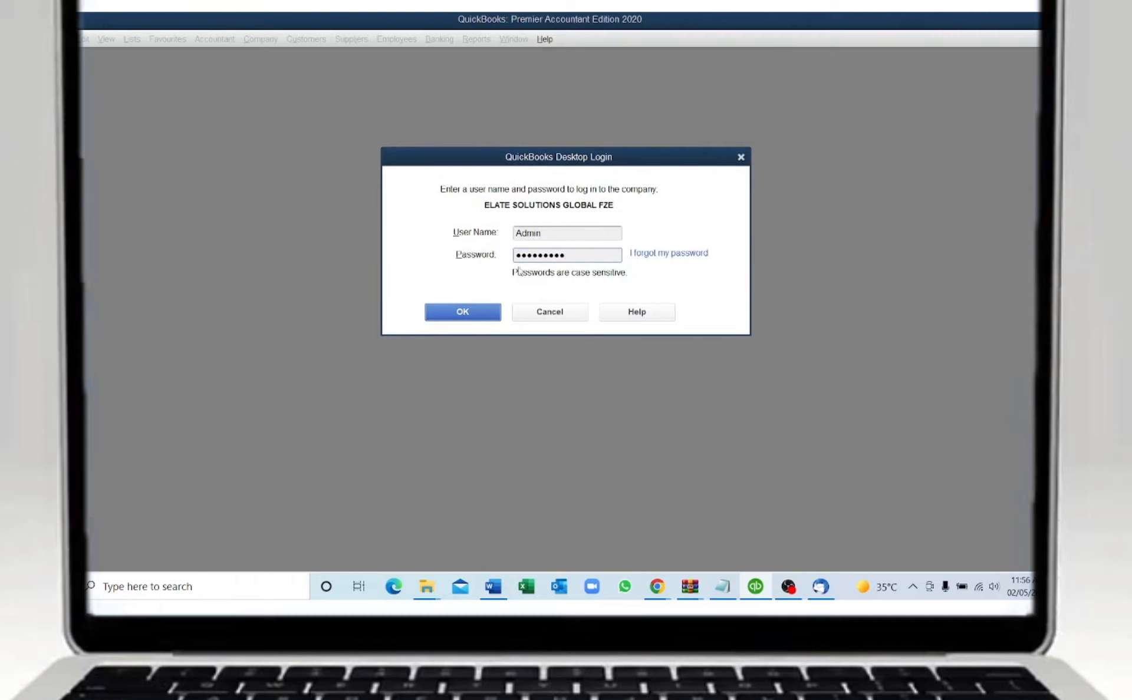
click(462, 311)
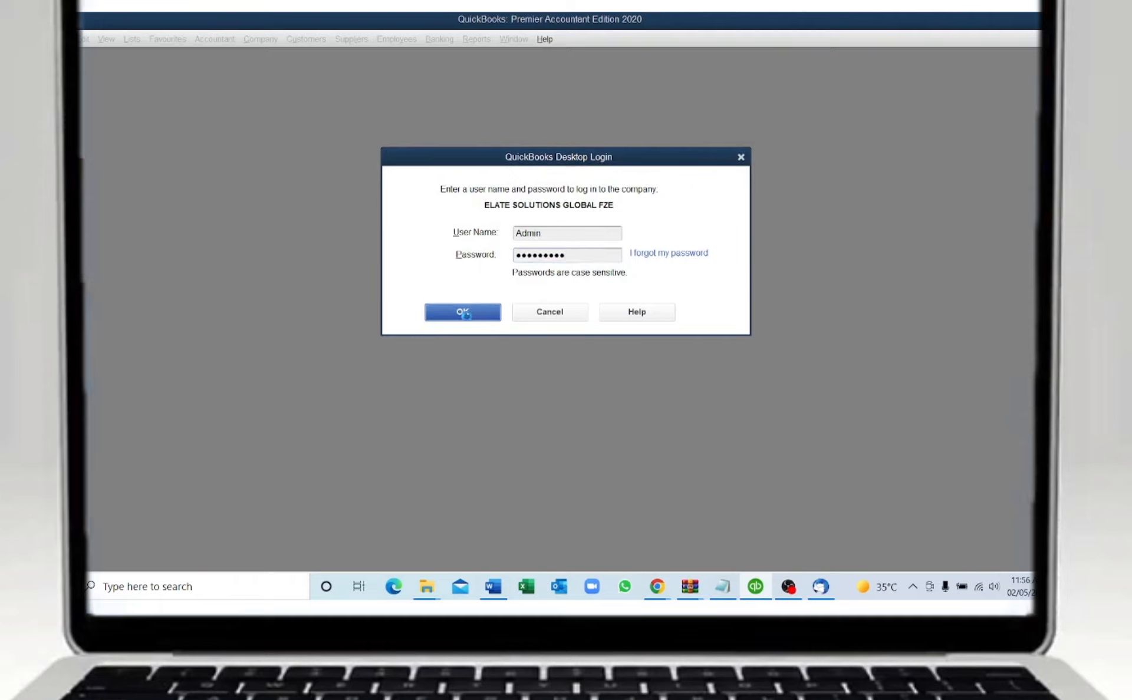
click(462, 312)
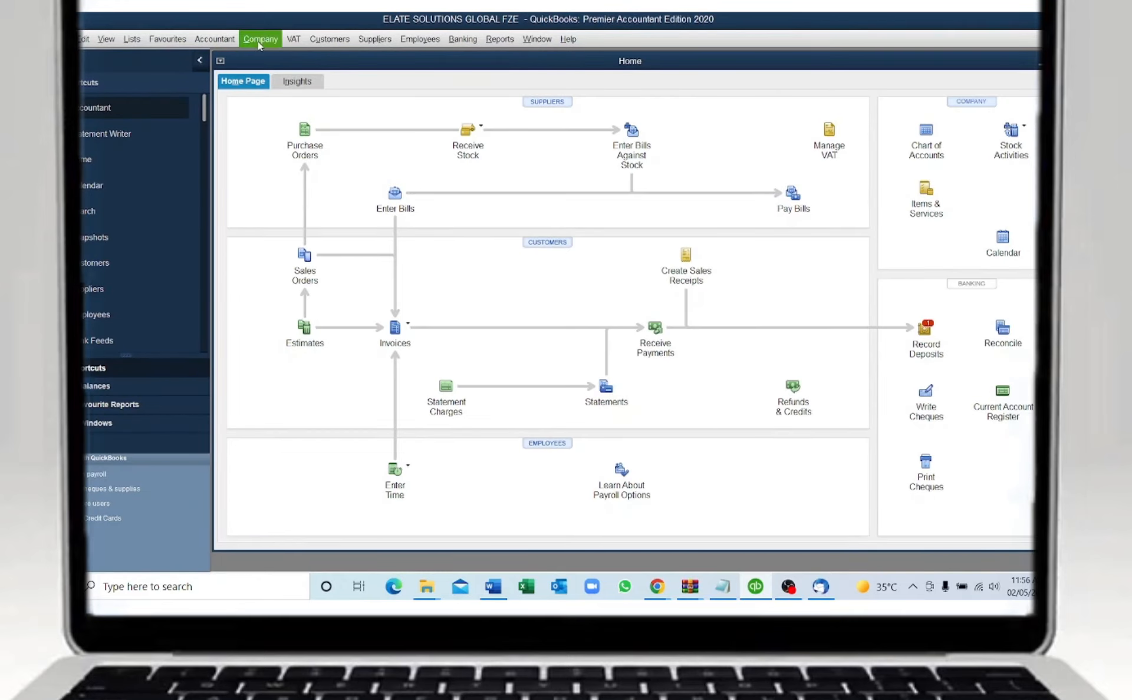
Step: Launch QBElateAddins Print Invoice/Voucher from the Company menu, showing the purchase invoice list
click(261, 38)
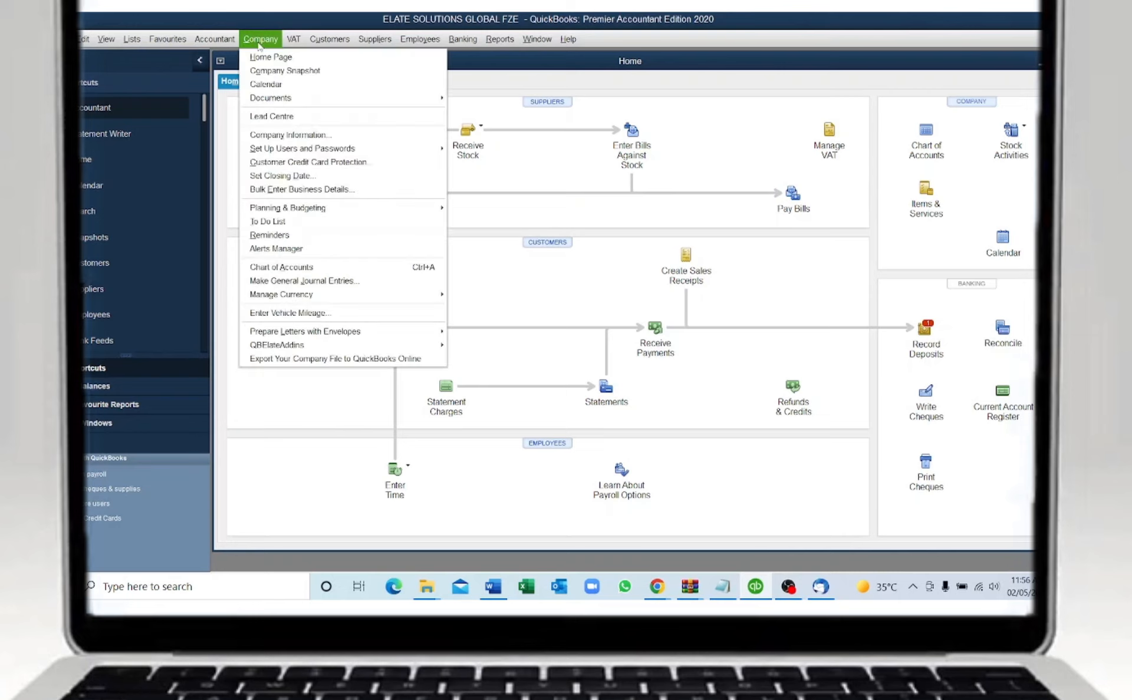
mouse_move(281, 295)
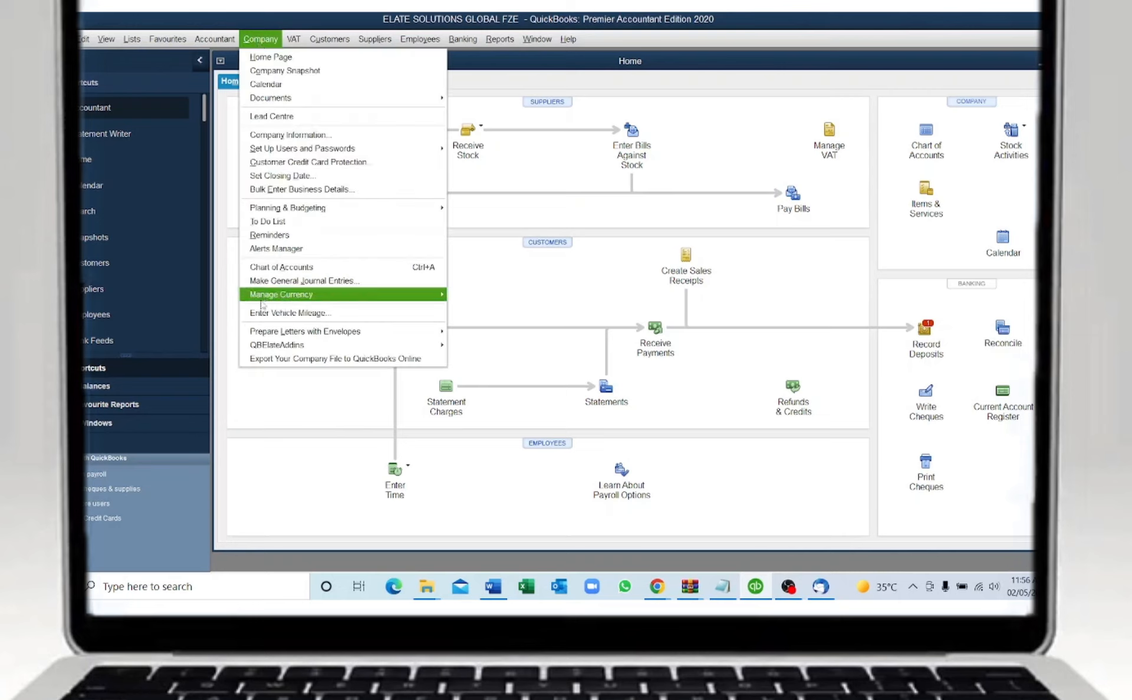
mouse_move(339, 359)
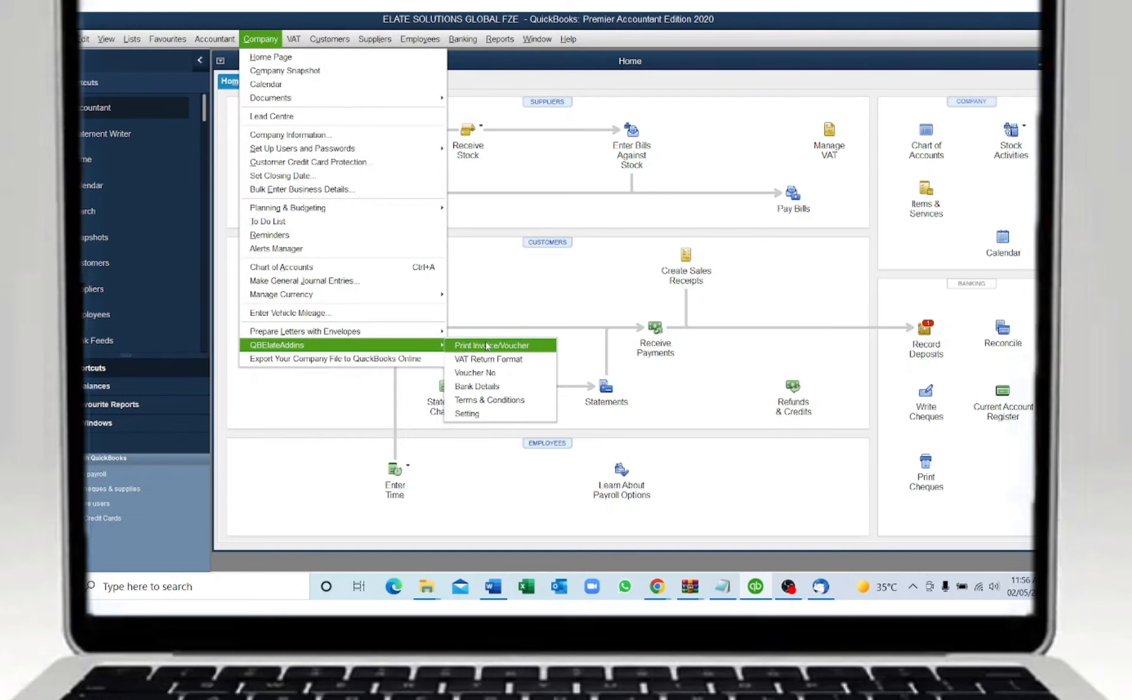
click(493, 346)
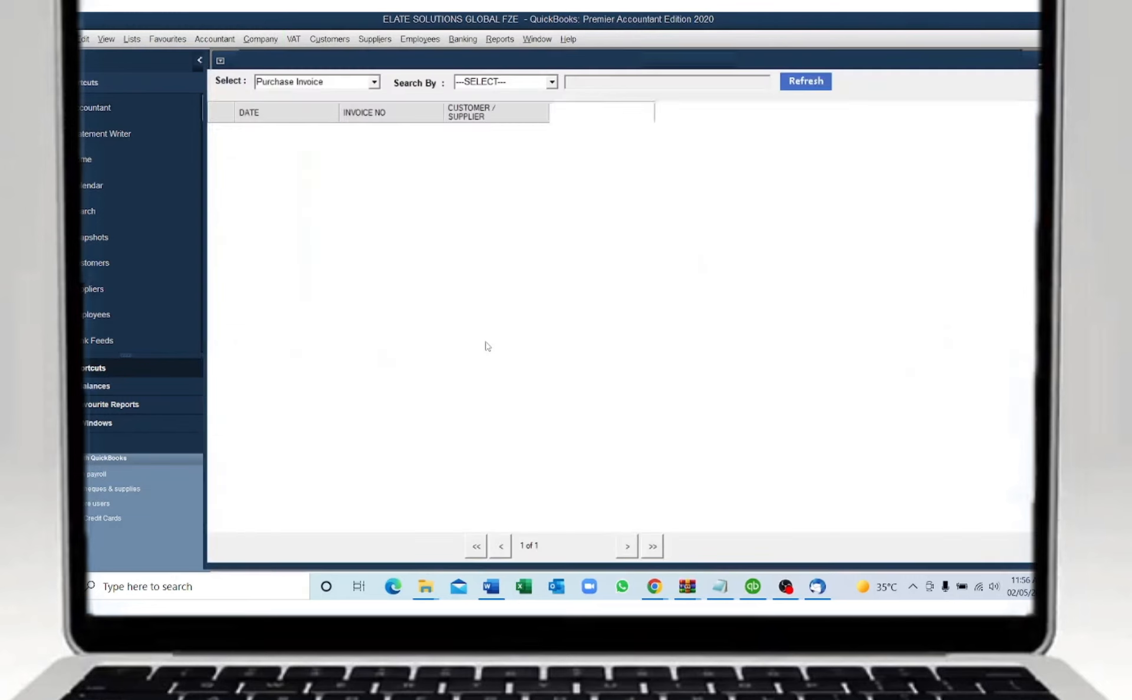
Step: Switch the document list to Tax Invoice and preview INV-22/2884 for AL KAMIL MIDDLE EAST LLC
click(804, 81)
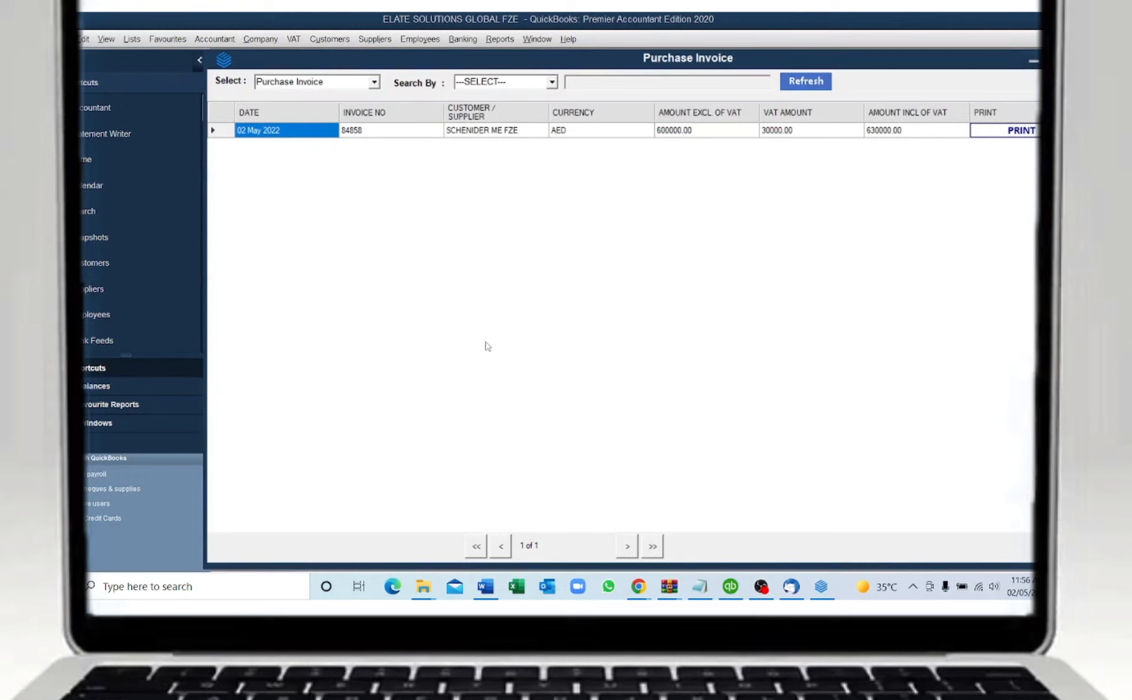
mouse_move(404, 198)
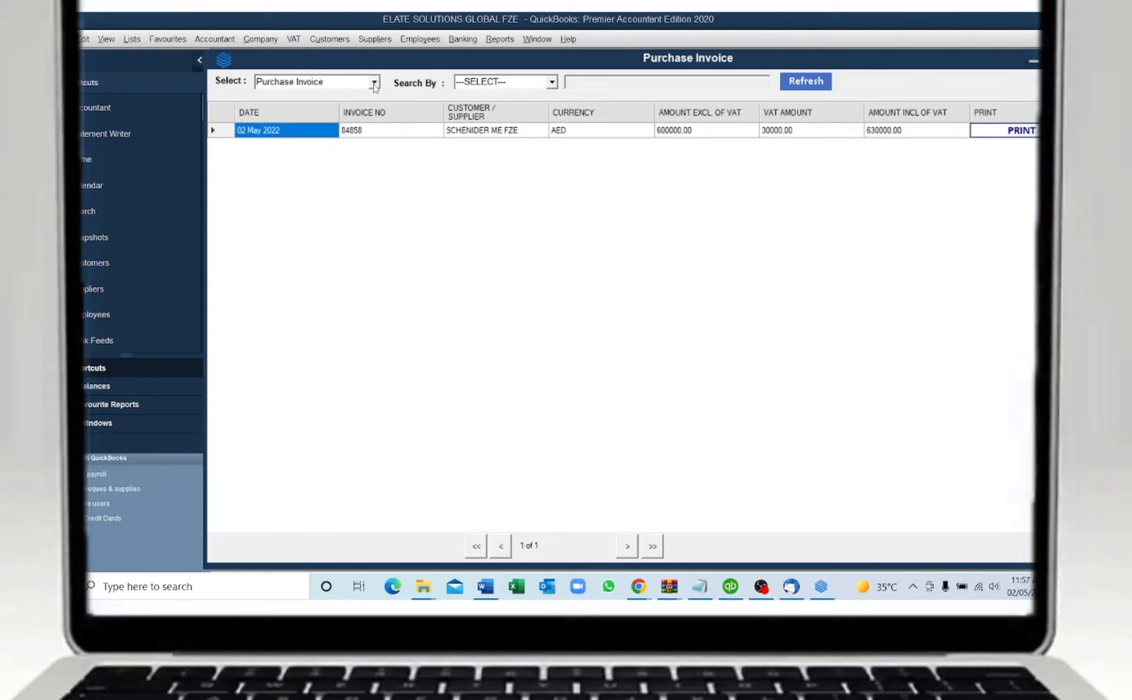
click(373, 81)
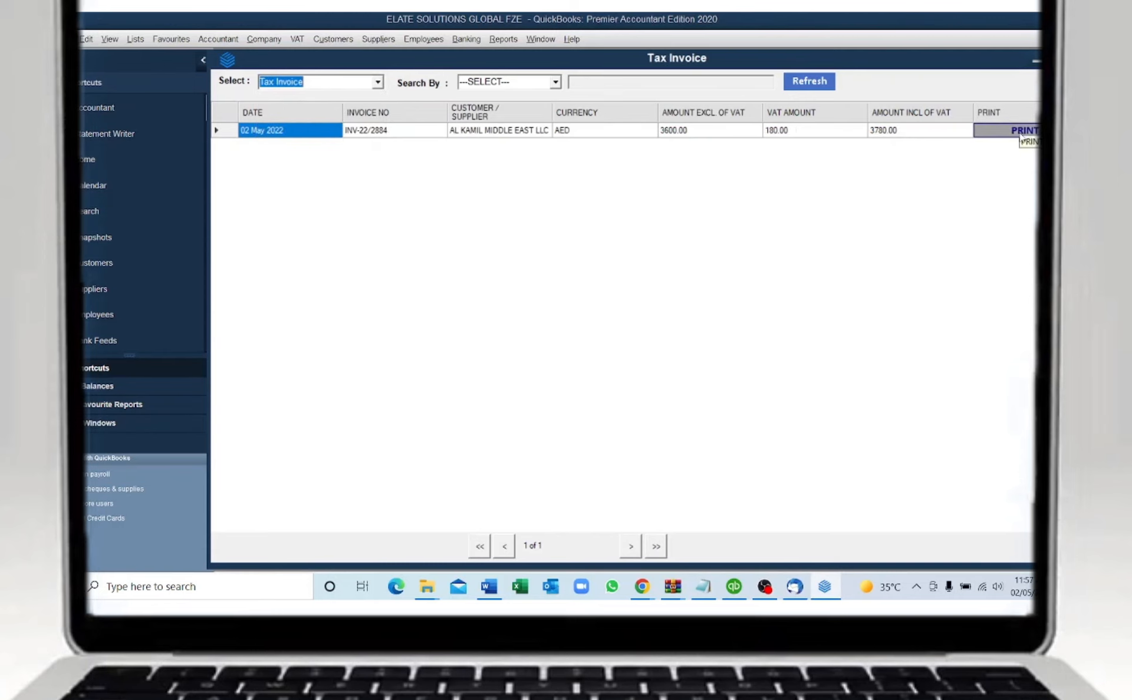
click(1024, 131)
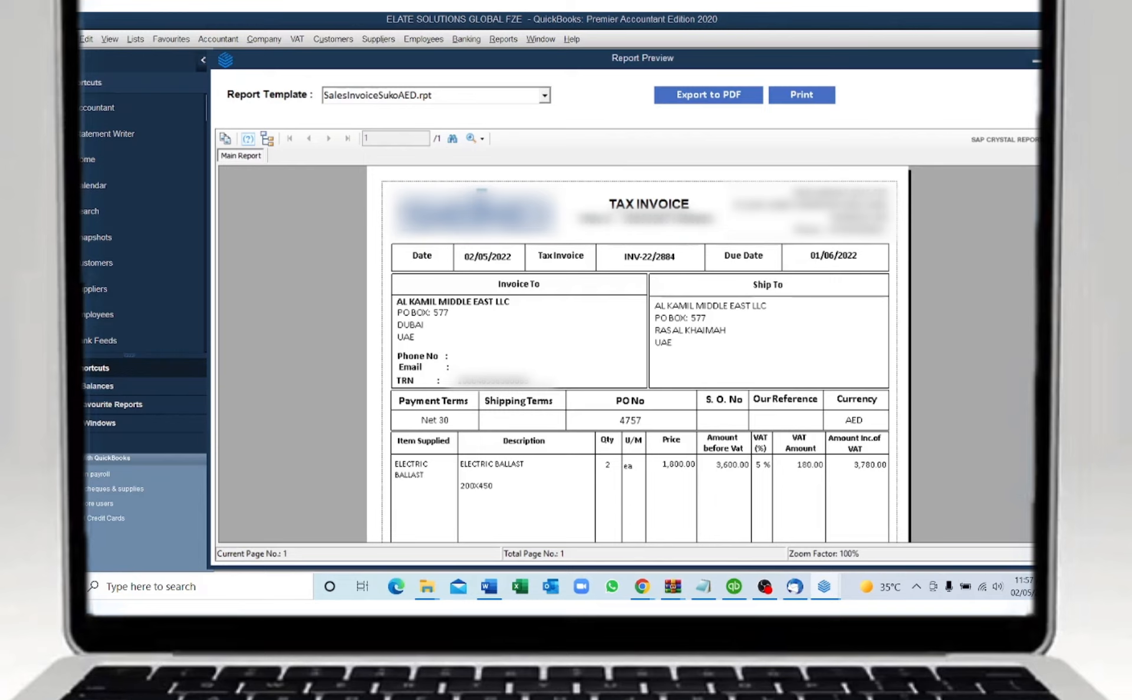
Step: Export the previewed invoice INV-22/2884 to PDF and acknowledge the Exported Successfully message
scroll(down, 3)
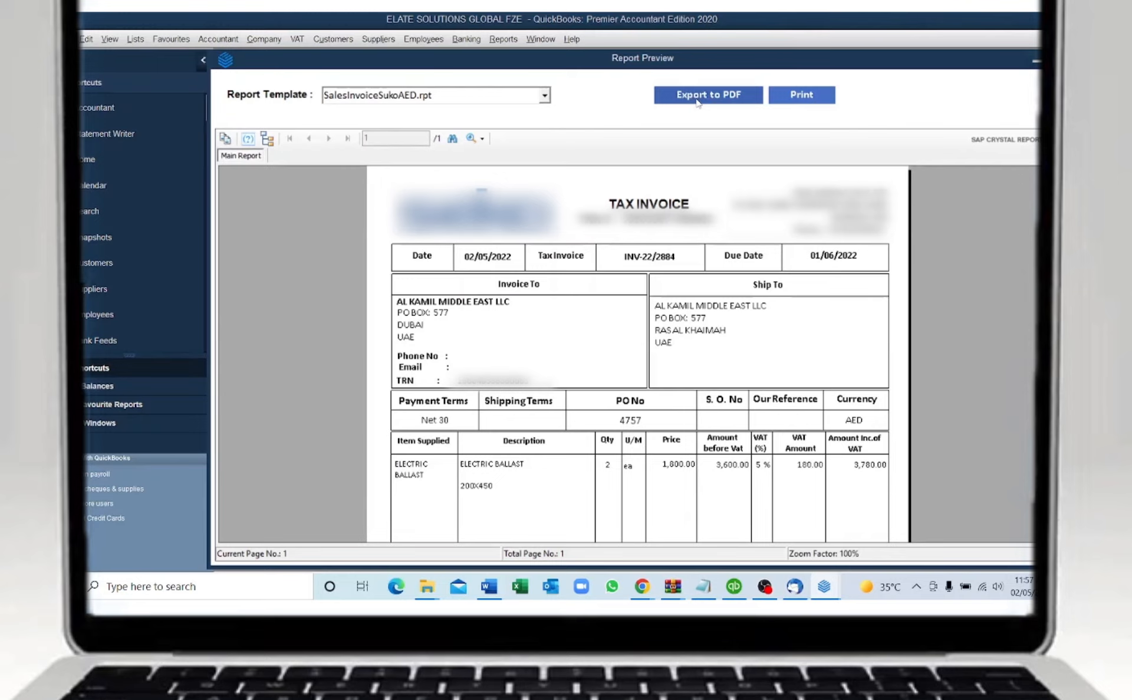
click(707, 95)
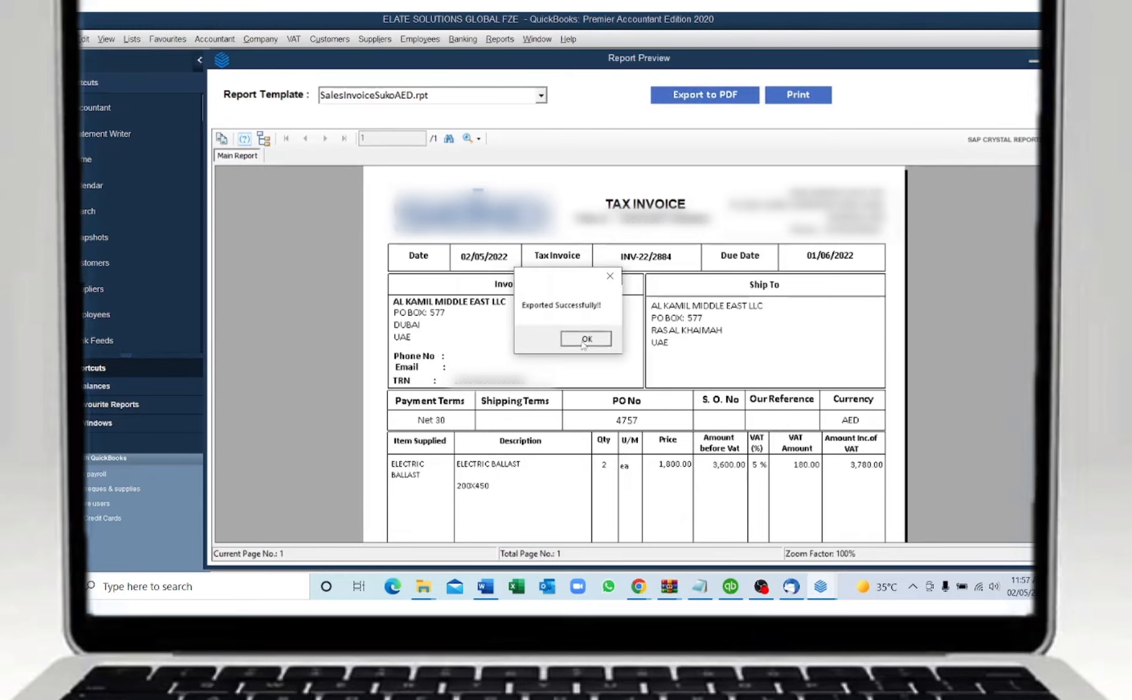
click(586, 339)
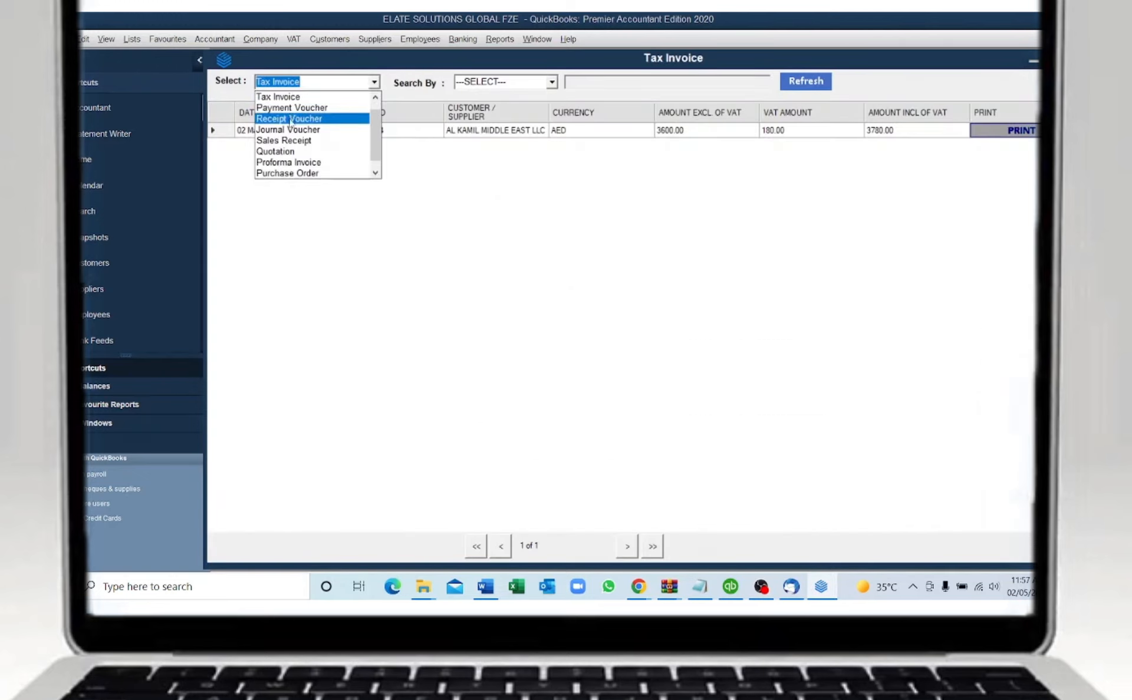
Step: Switch the document list to Payment Voucher and preview a voucher in Report Preview
click(291, 108)
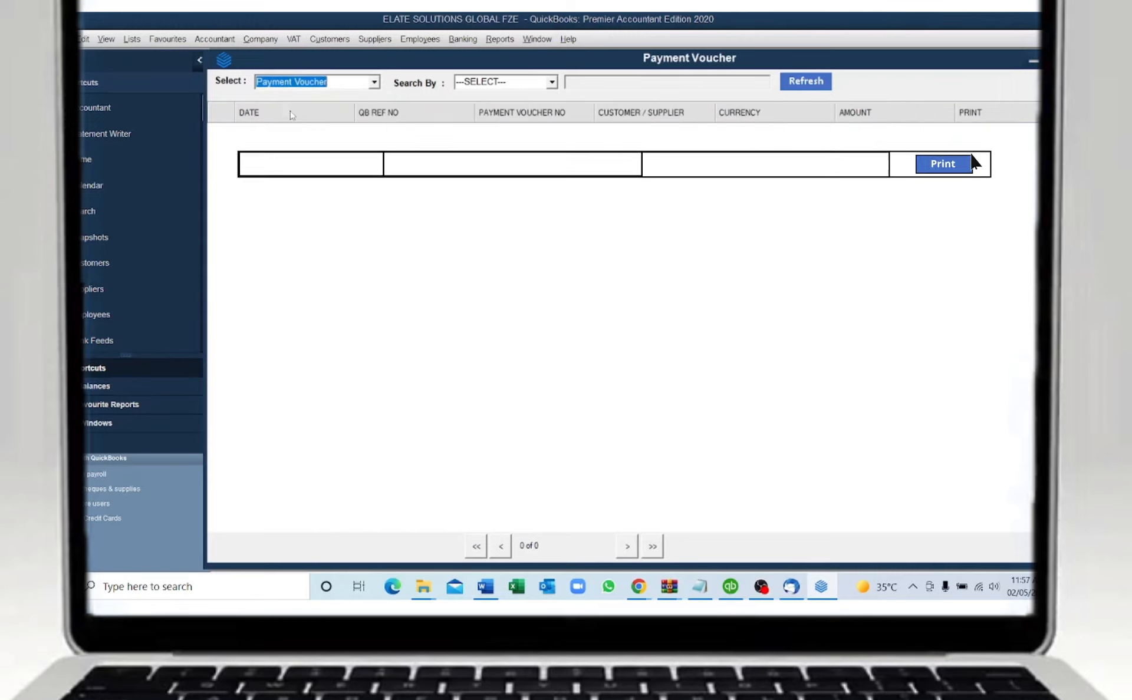
click(942, 164)
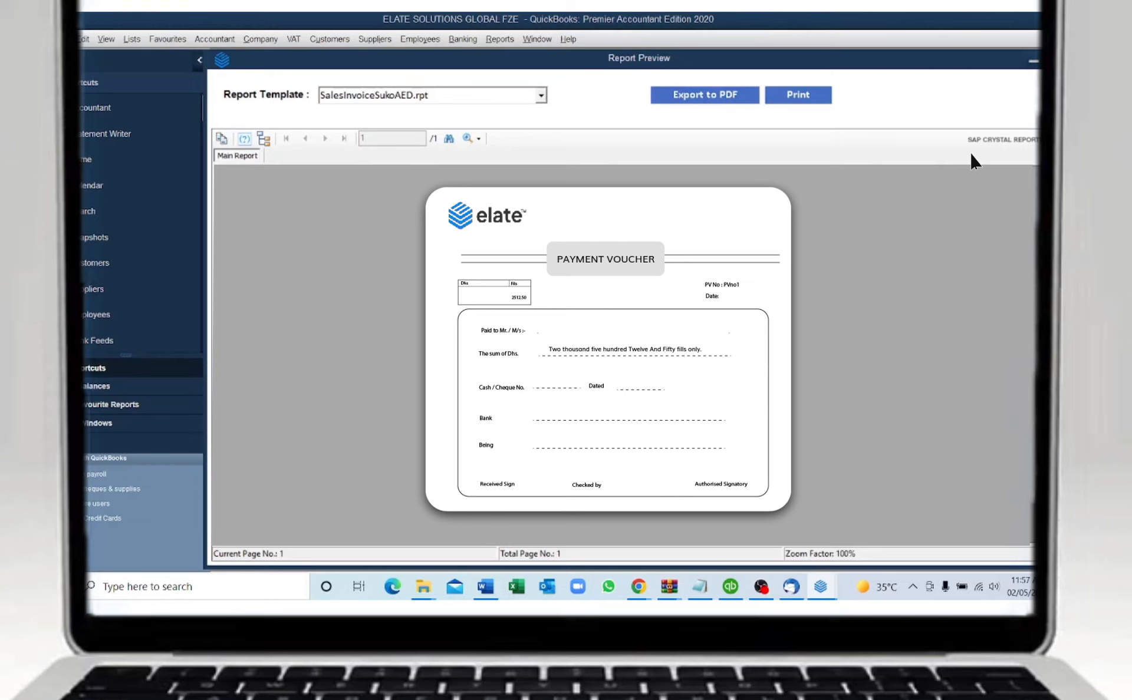
mouse_move(828, 176)
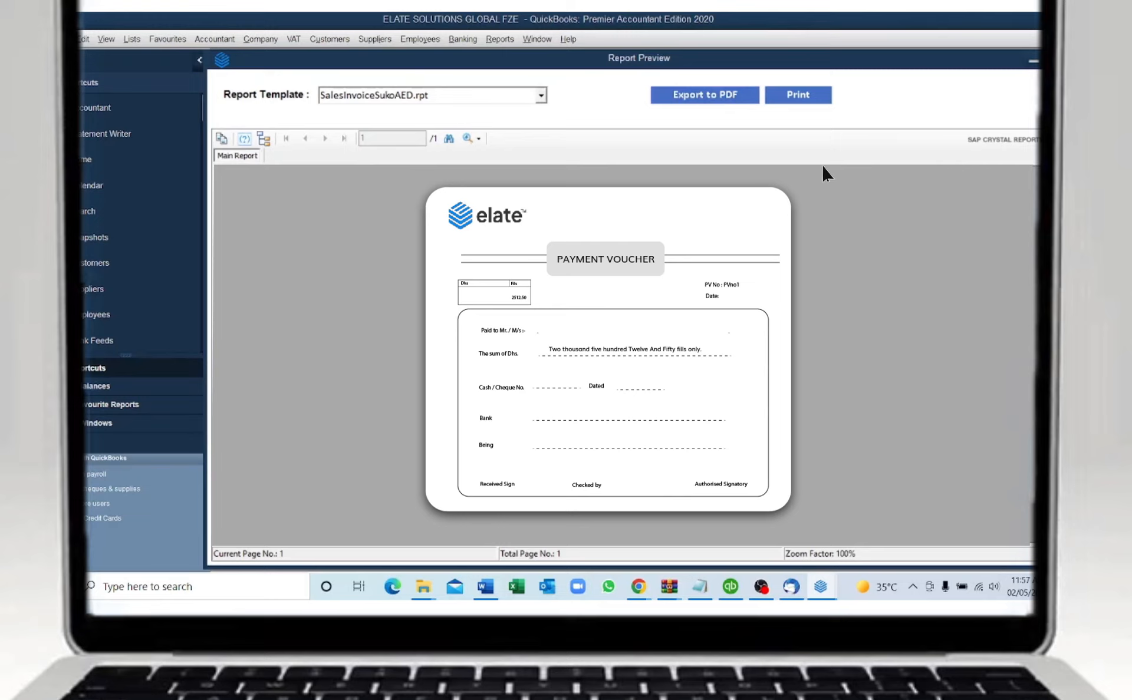
mouse_move(788, 101)
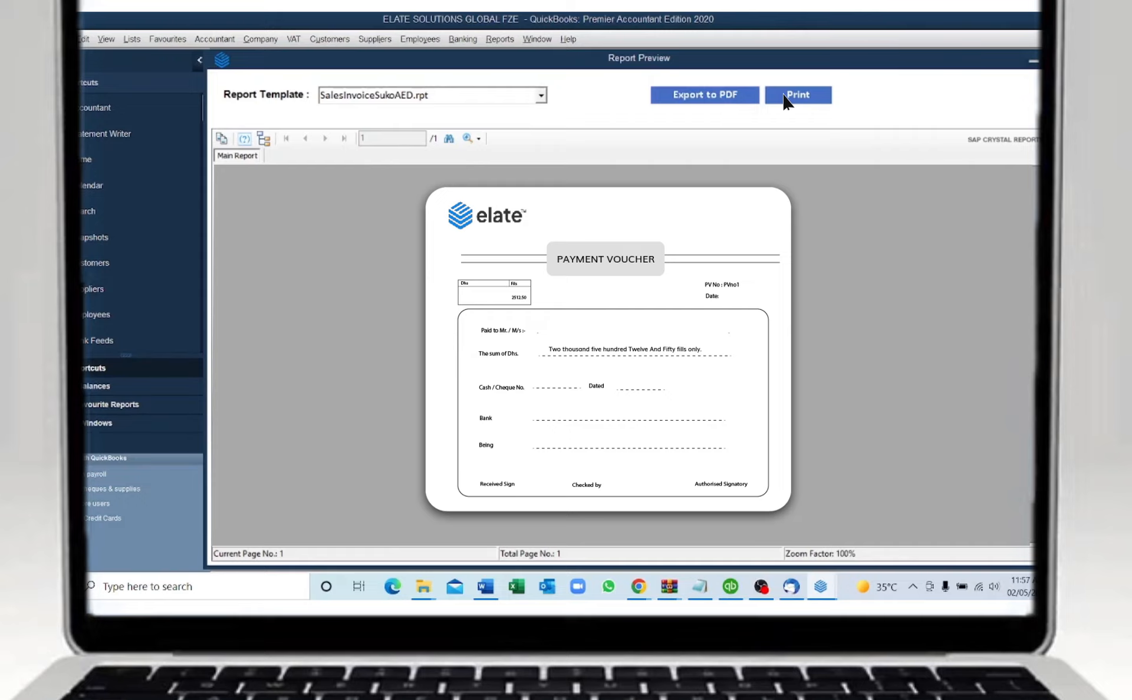
mouse_move(710, 101)
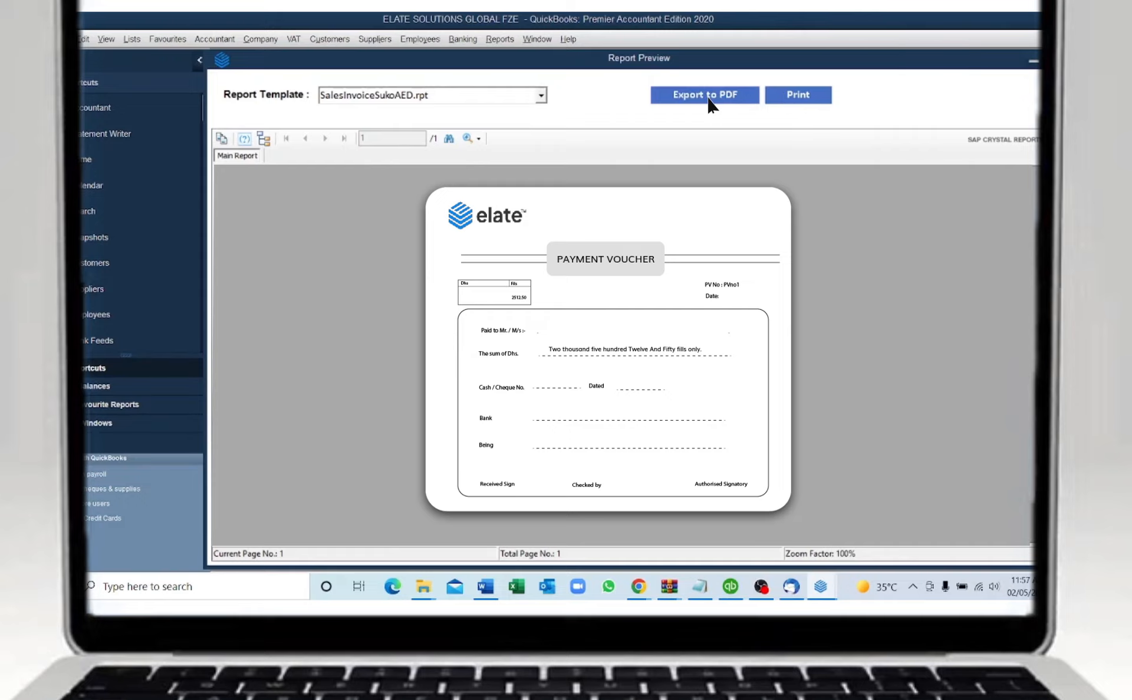